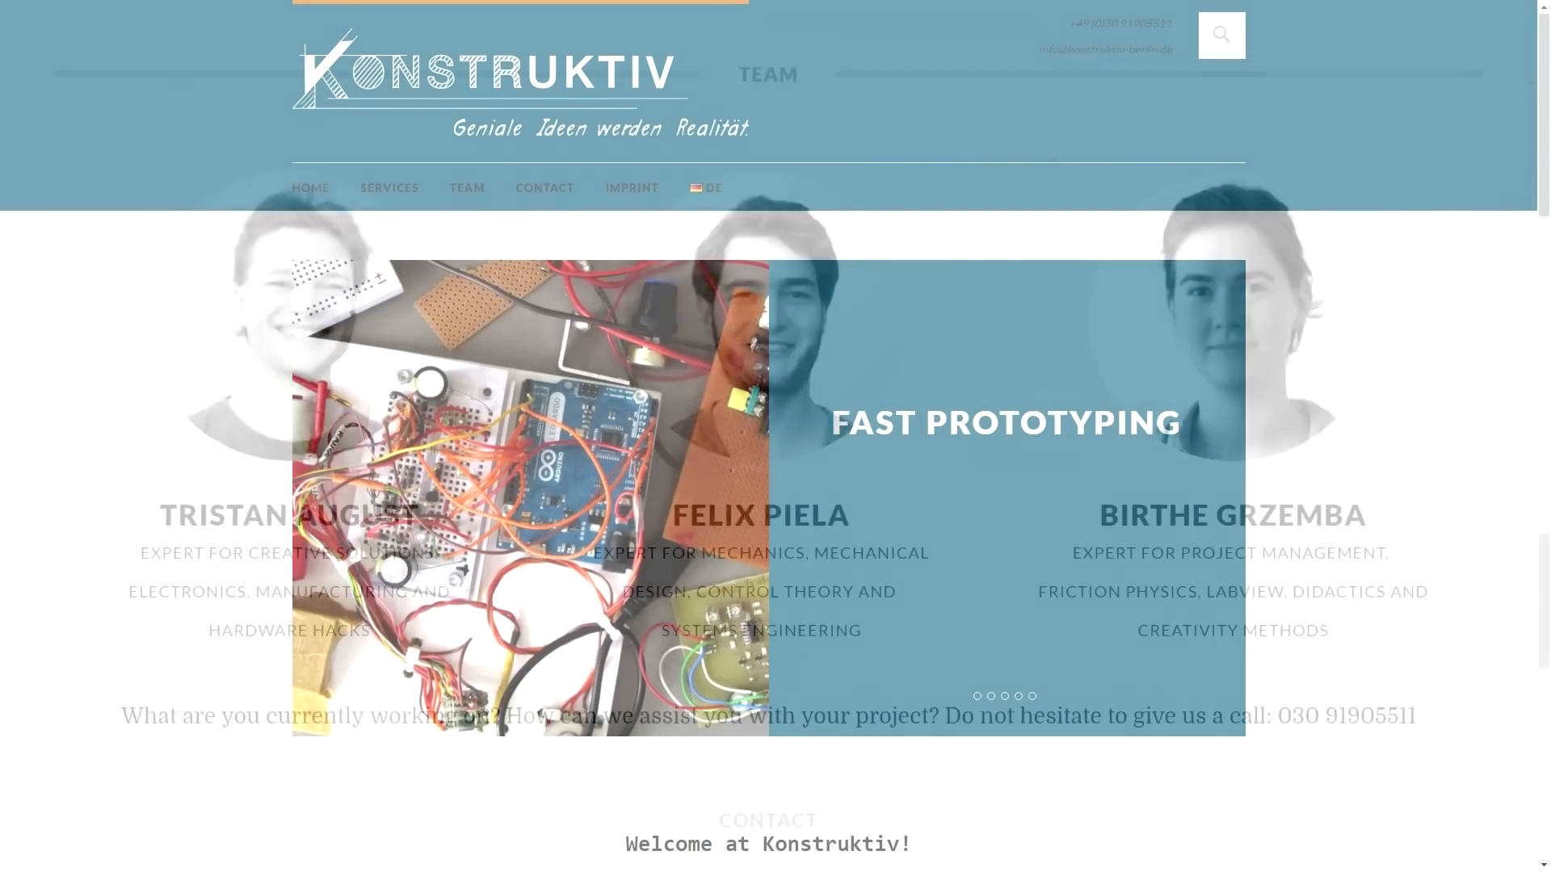
scroll("down", 3)
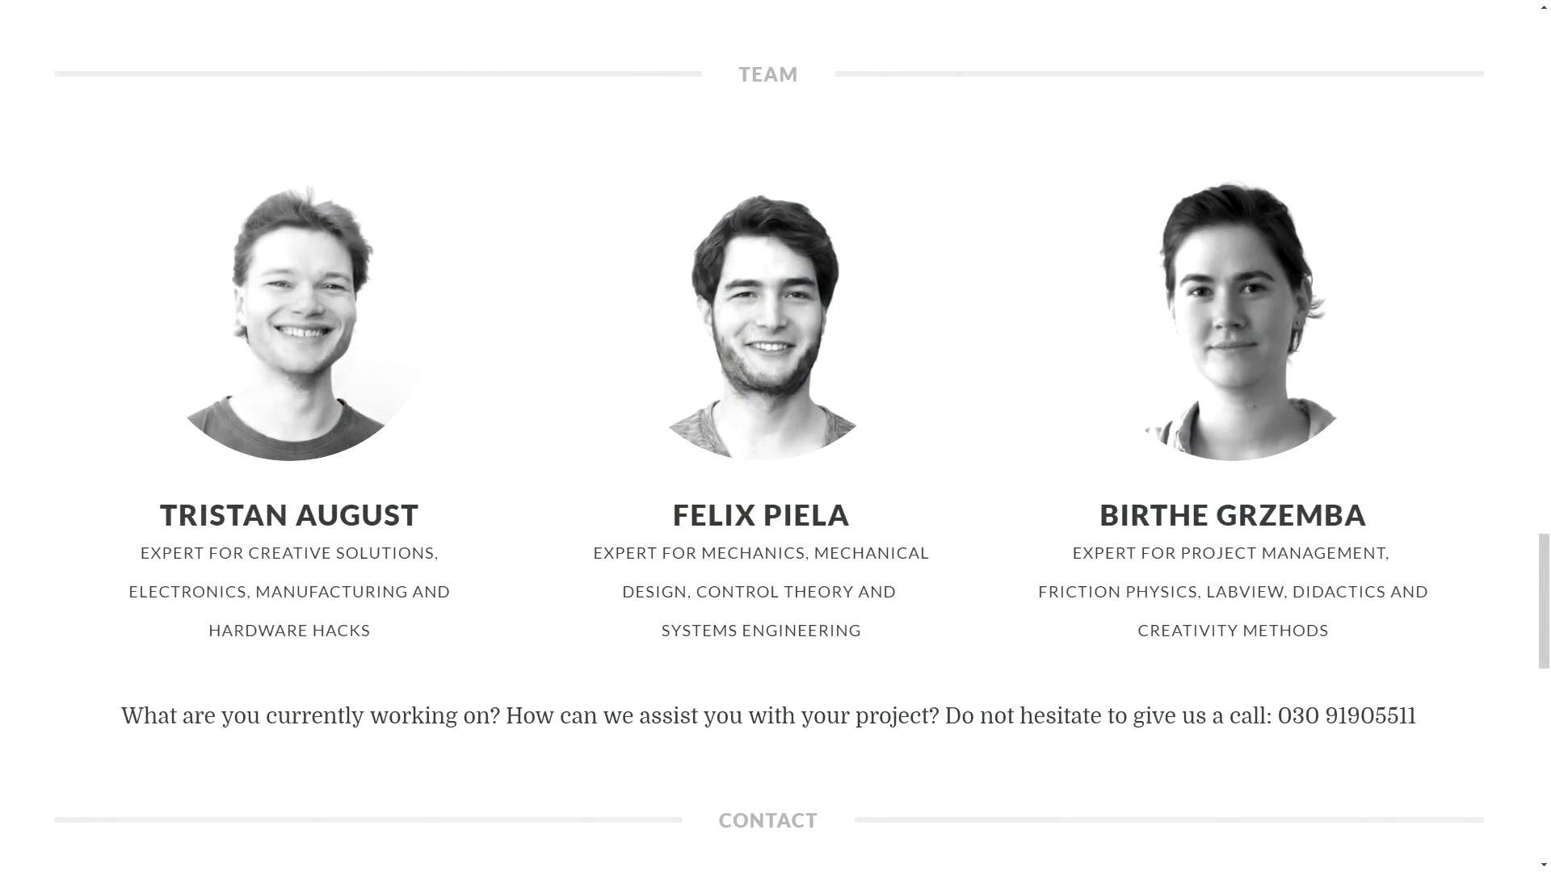